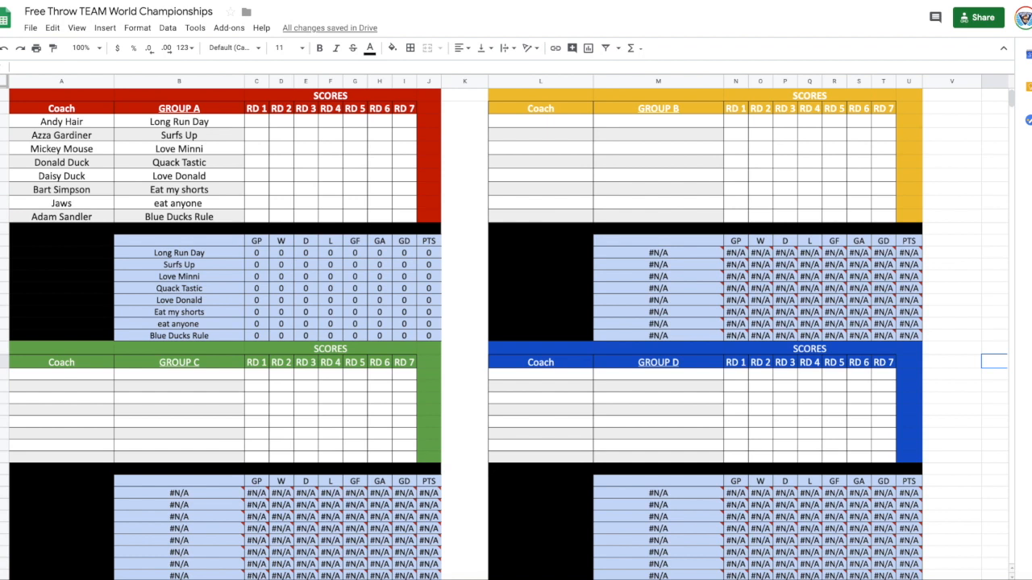
pyautogui.moveTo(967, 228)
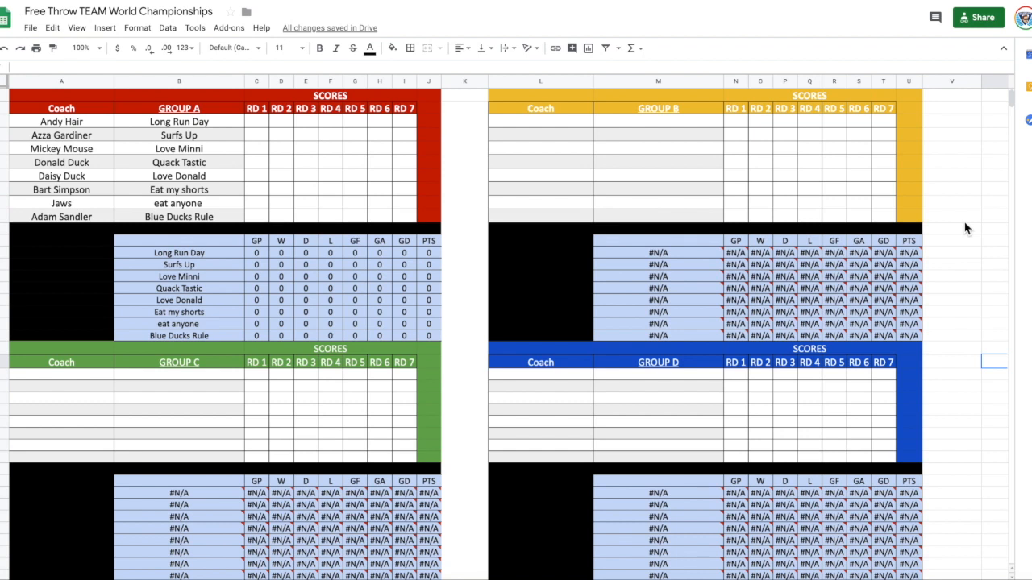
pyautogui.moveTo(545, 194)
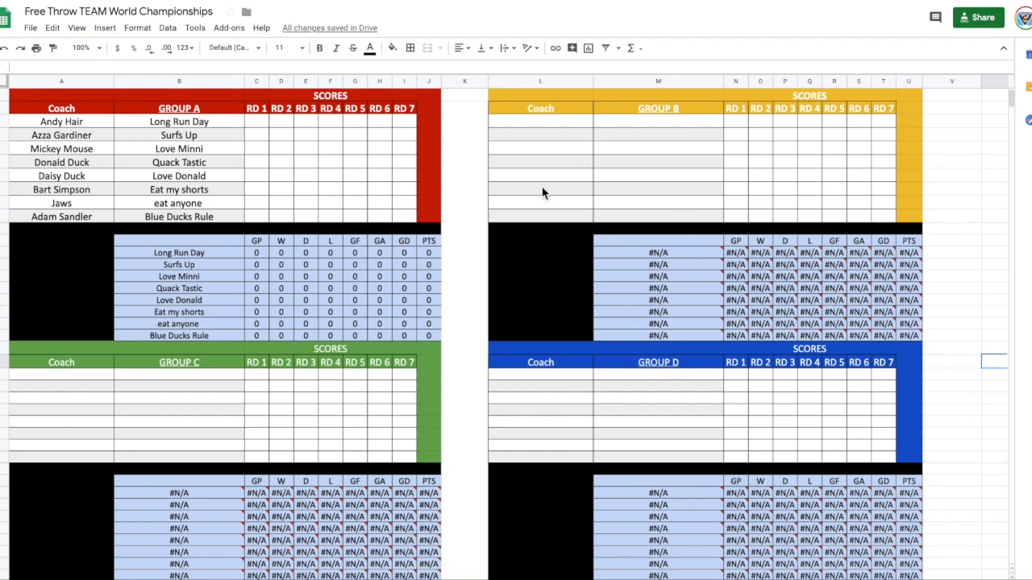
# - View the Group A sheet with coaches, team names, the group table and round 1 fixtures
pyautogui.click(119, 11)
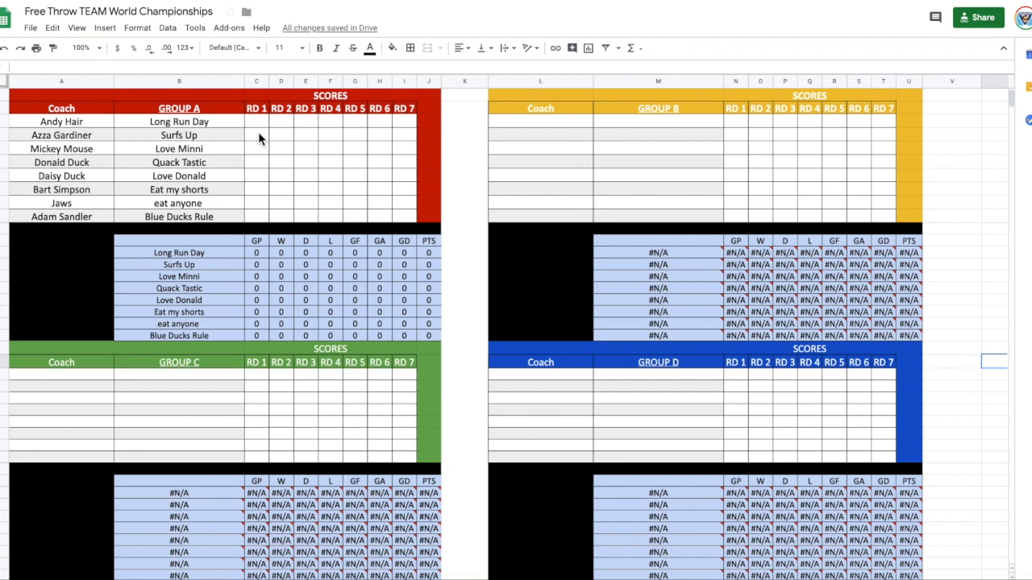
pyautogui.moveTo(99, 140)
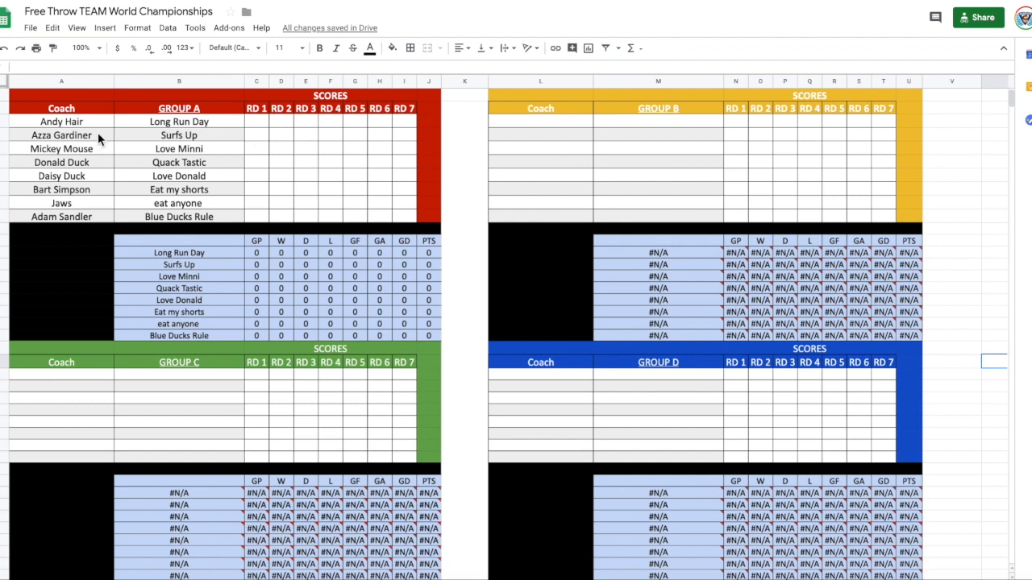
pyautogui.moveTo(63, 229)
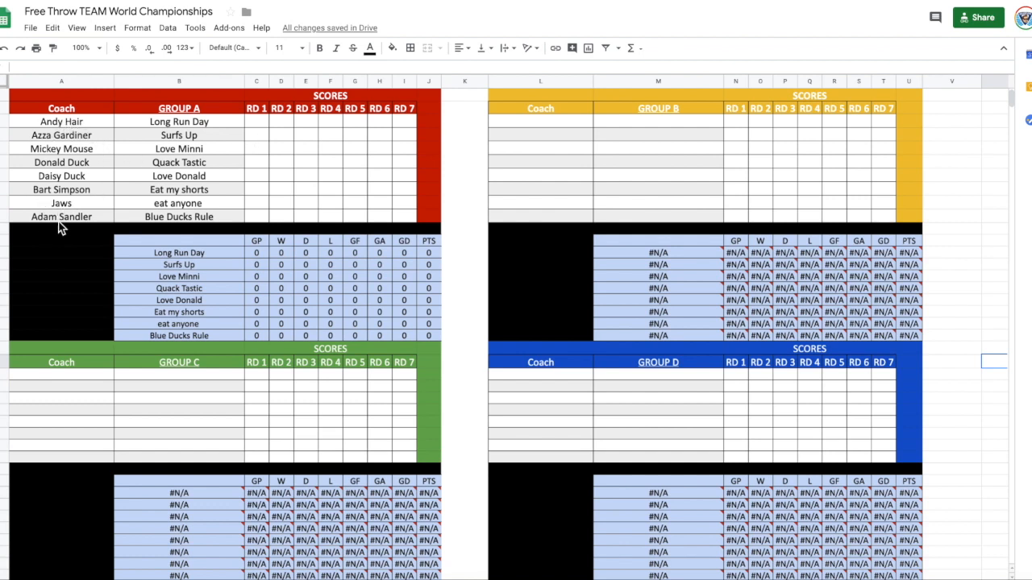
pyautogui.moveTo(211, 218)
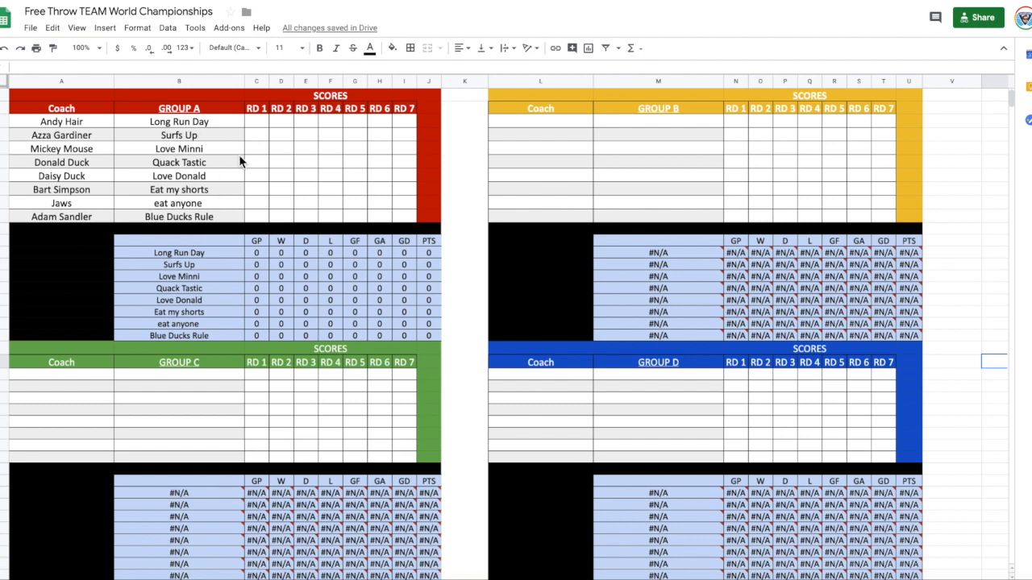
pyautogui.moveTo(255, 136)
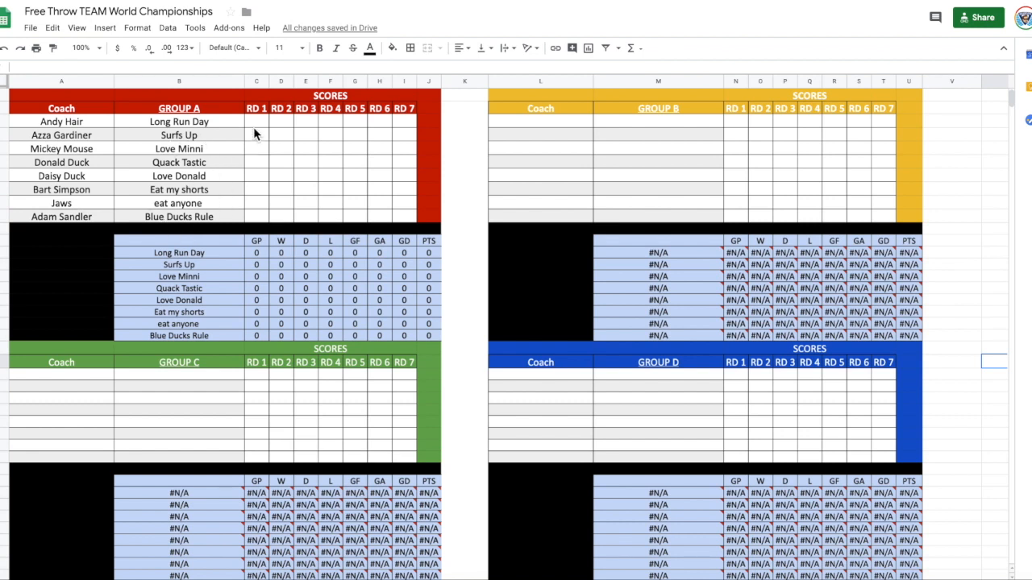
pyautogui.moveTo(296, 127)
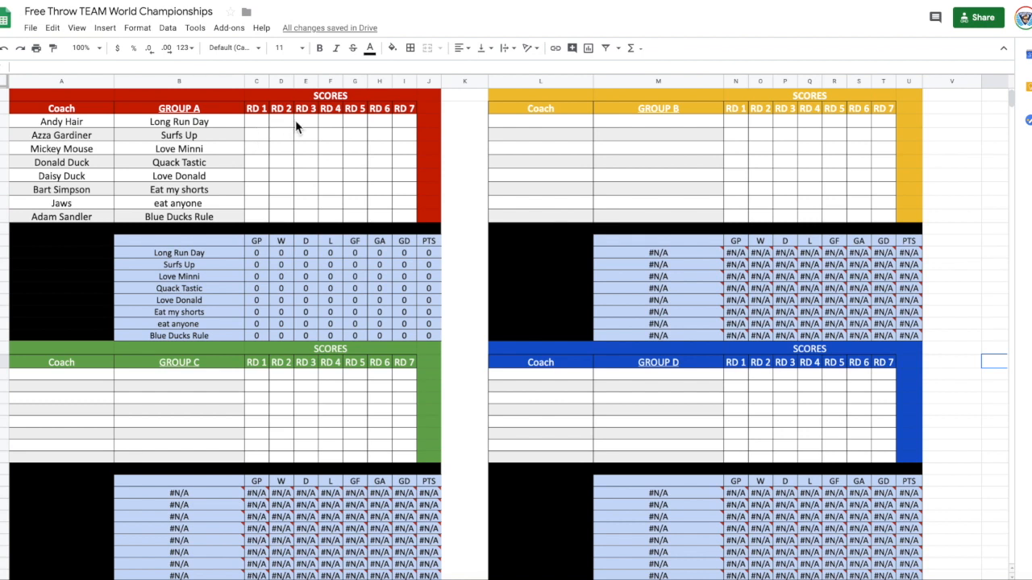
pyautogui.moveTo(406, 123)
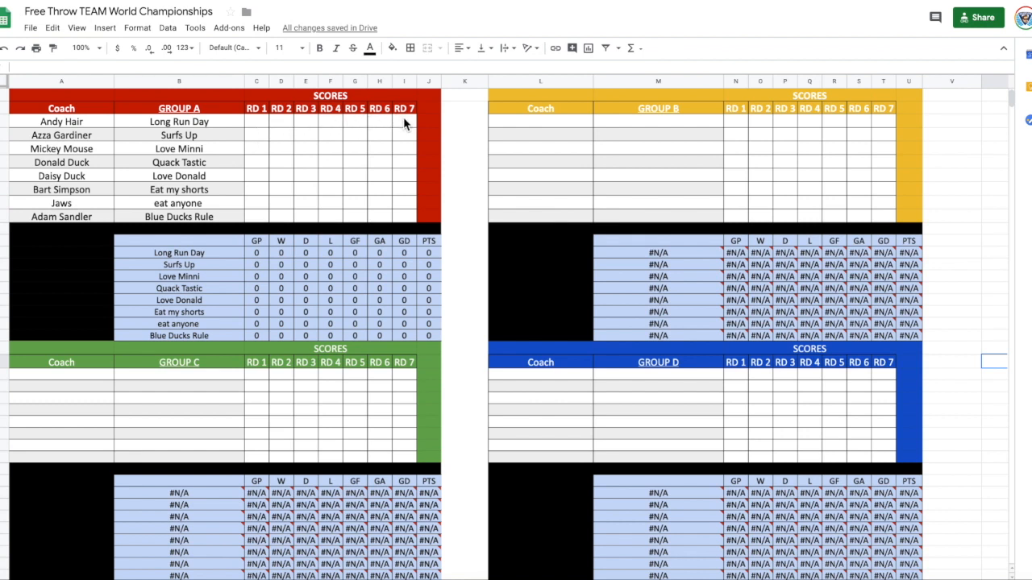
pyautogui.moveTo(403, 134)
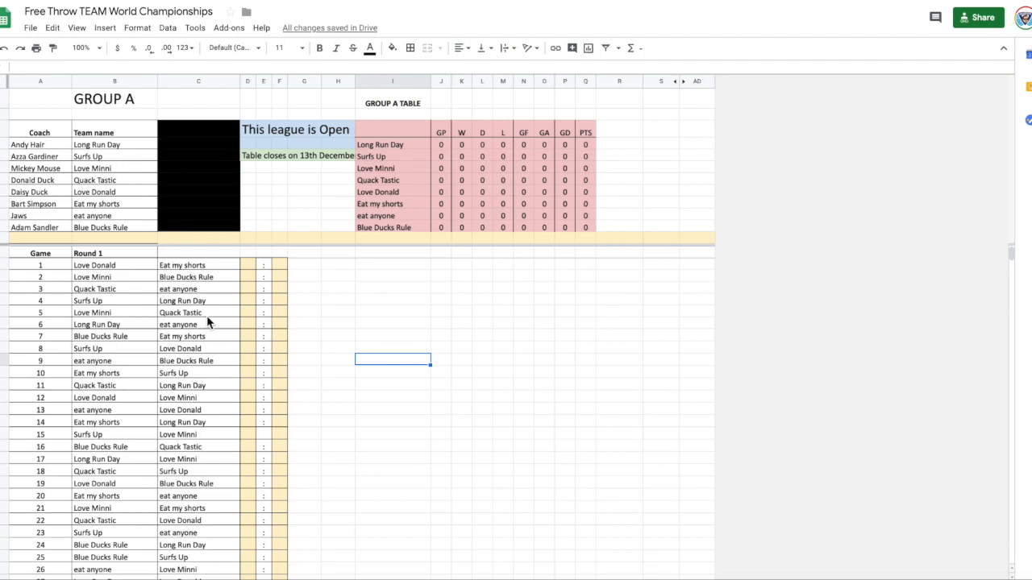
pyautogui.moveTo(229, 345)
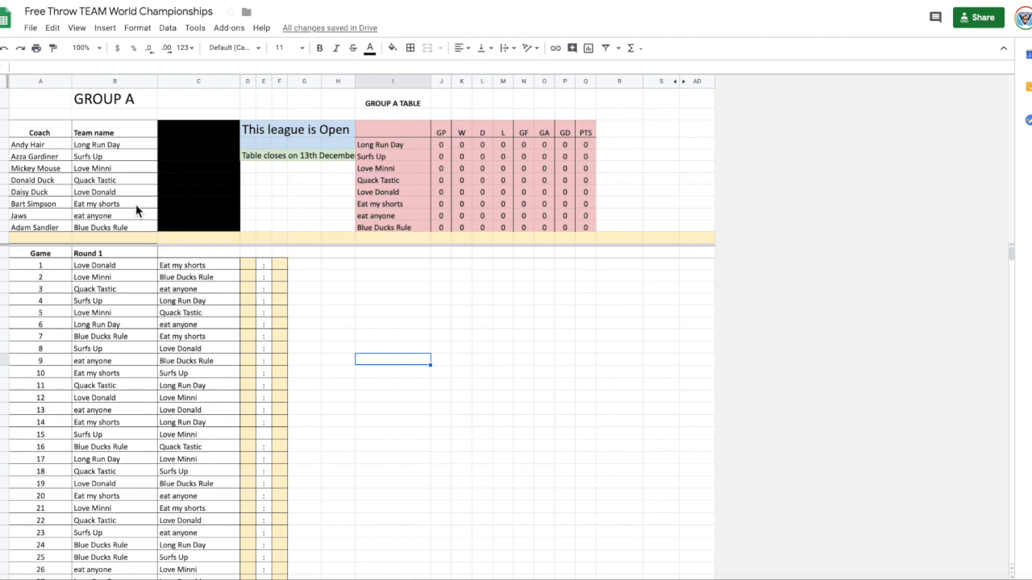
pyautogui.moveTo(200, 446)
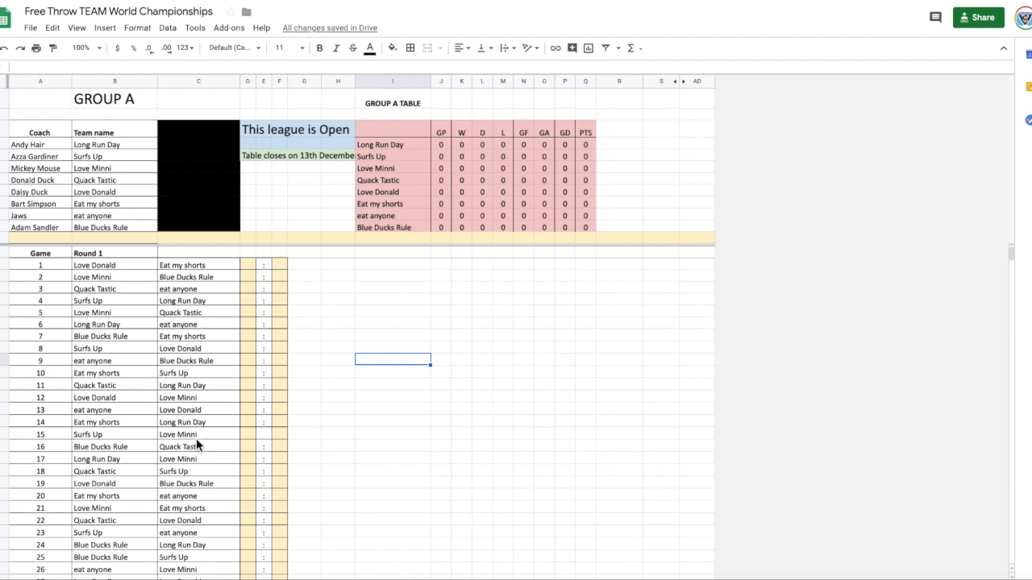
pyautogui.scroll(-3)
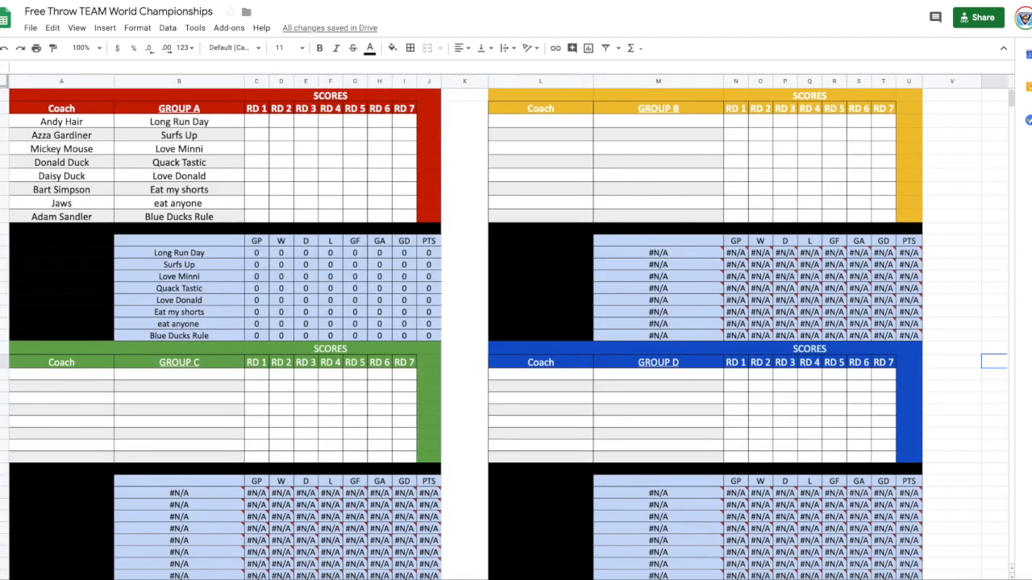
# - Select Long Run Day's round 1 score cell in the Group A grid
pyautogui.click(256, 121)
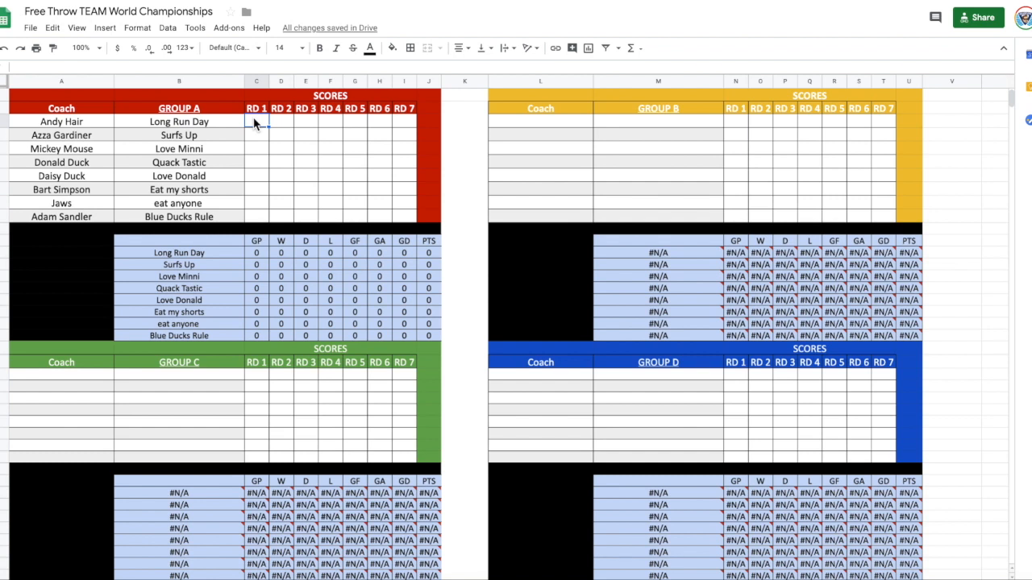
pyautogui.write('23')
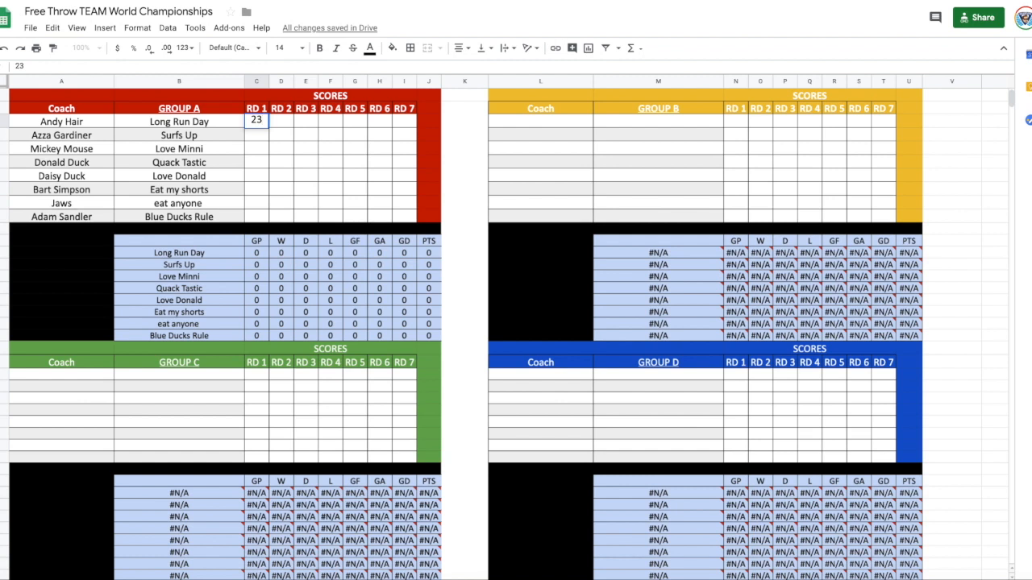
pyautogui.click(281, 121)
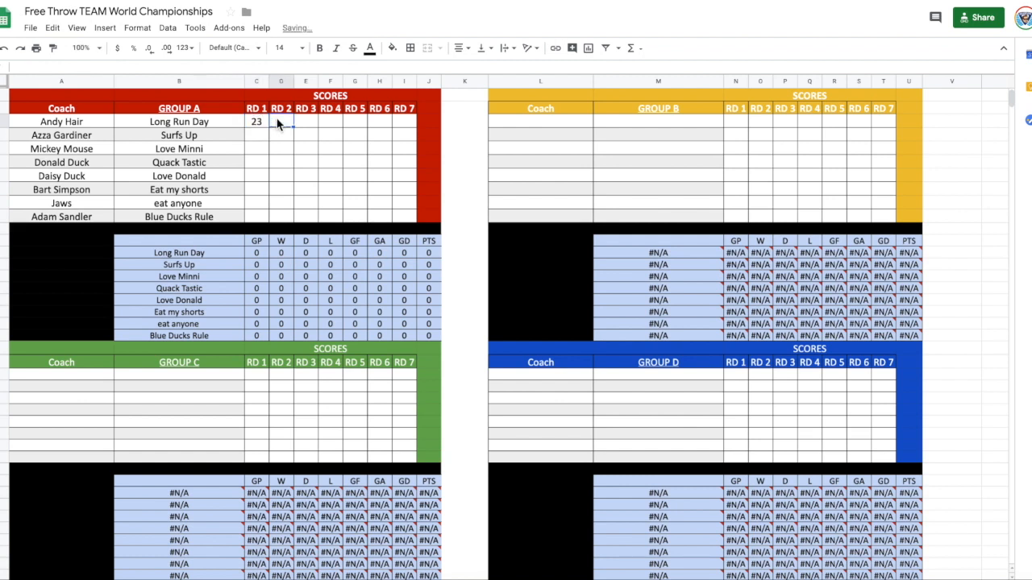
pyautogui.write('12')
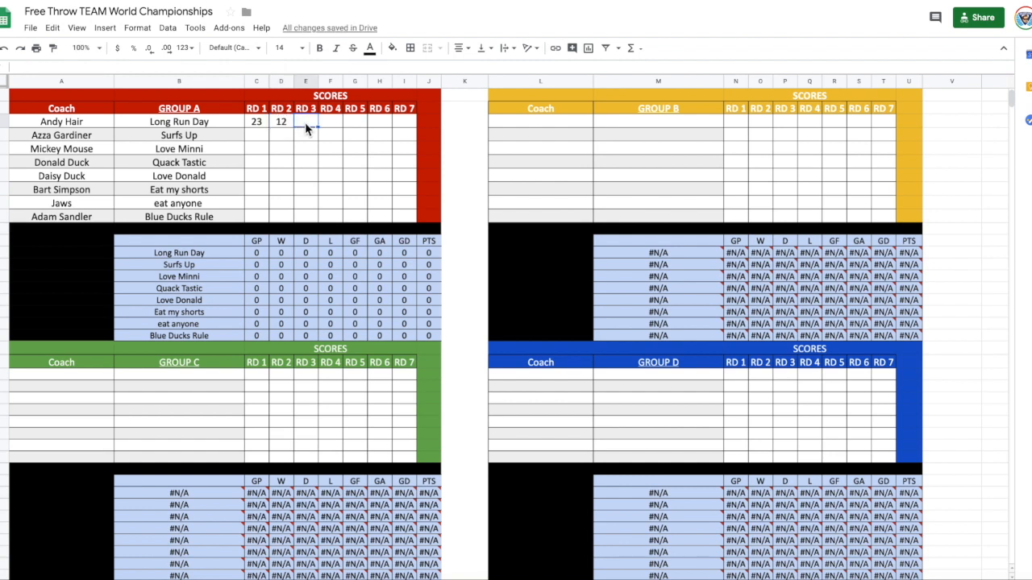
pyautogui.write('34')
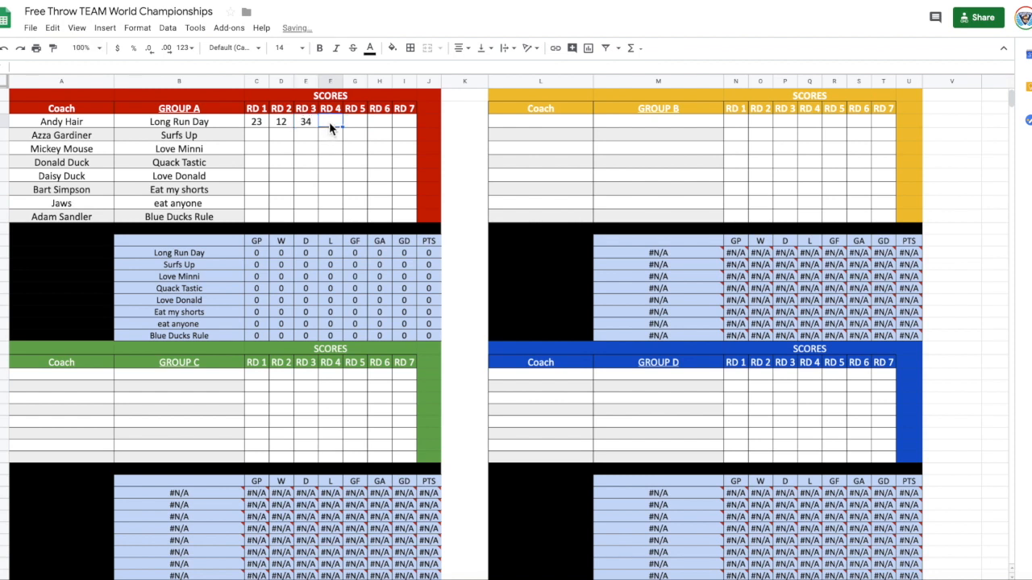
pyautogui.write('10')
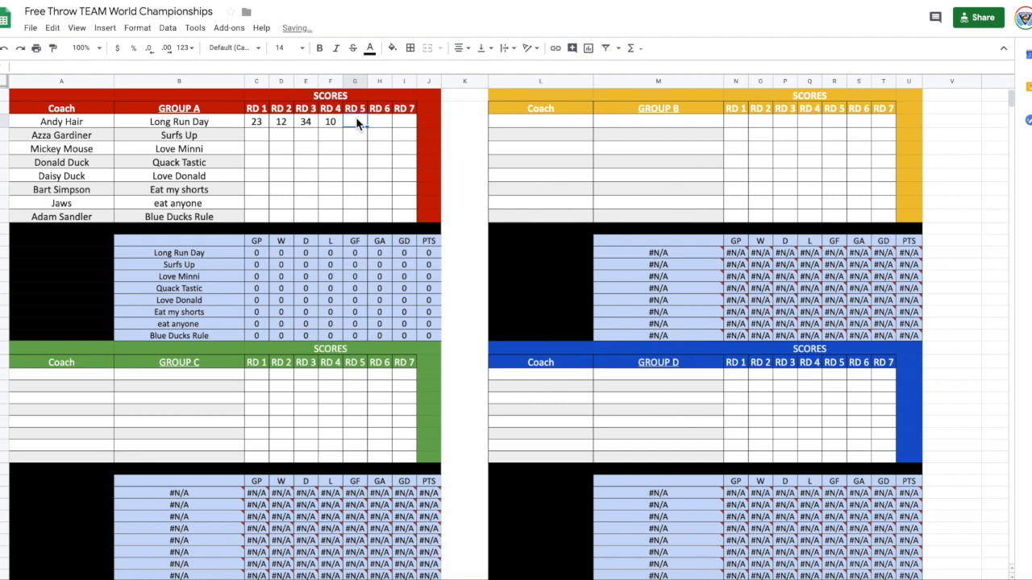
pyautogui.write('20')
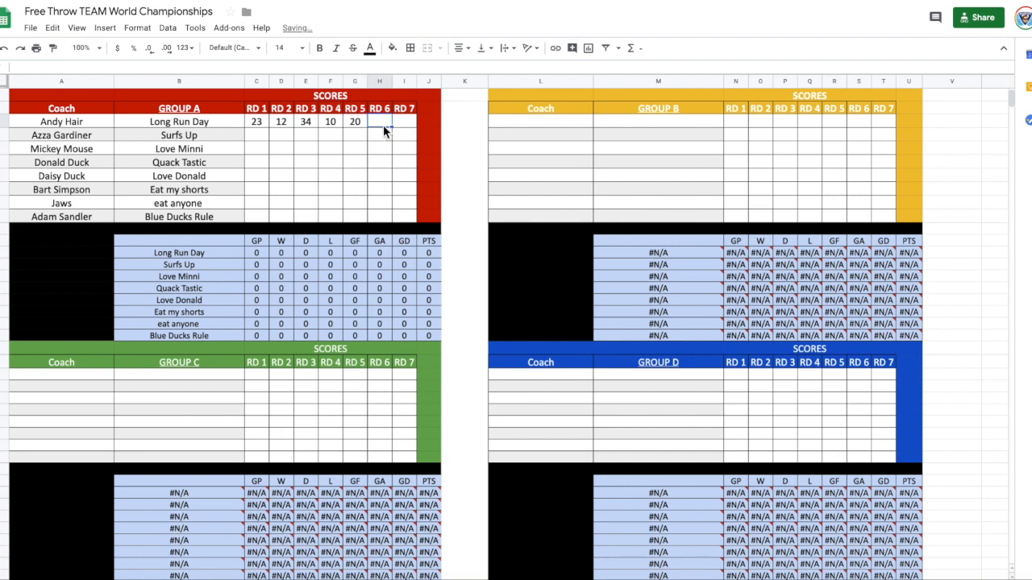
pyautogui.write('12')
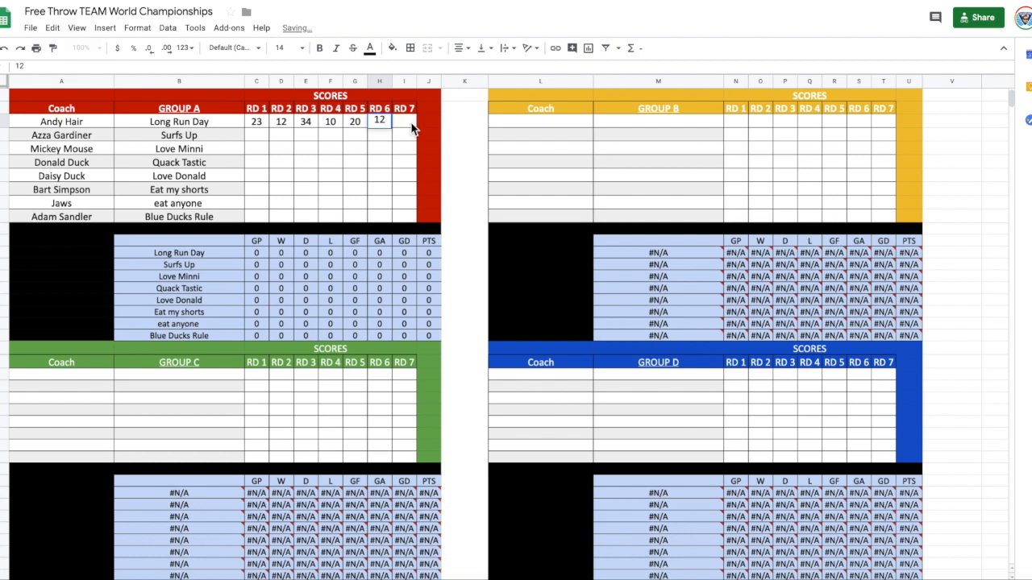
pyautogui.click(403, 121)
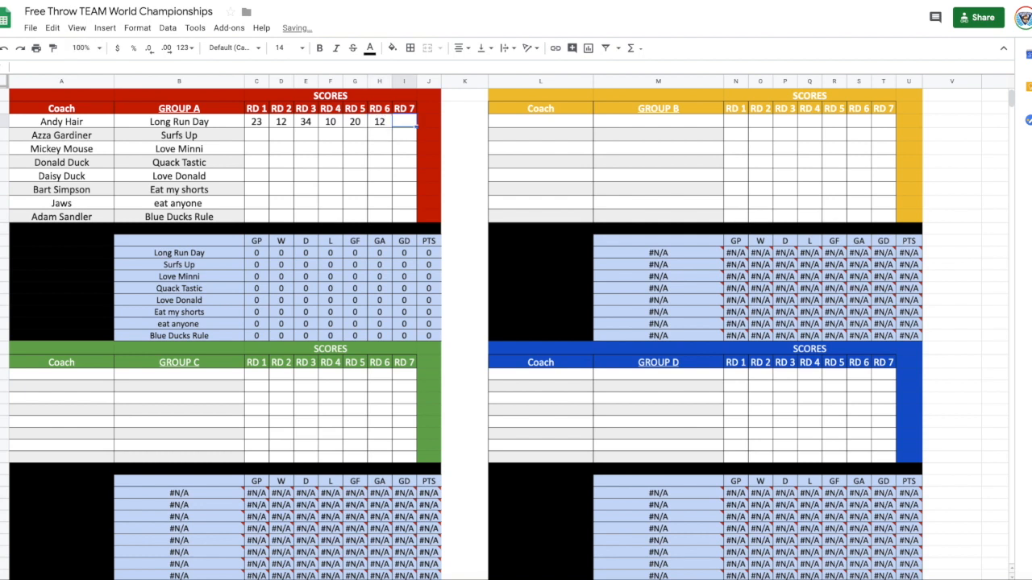
pyautogui.write('27')
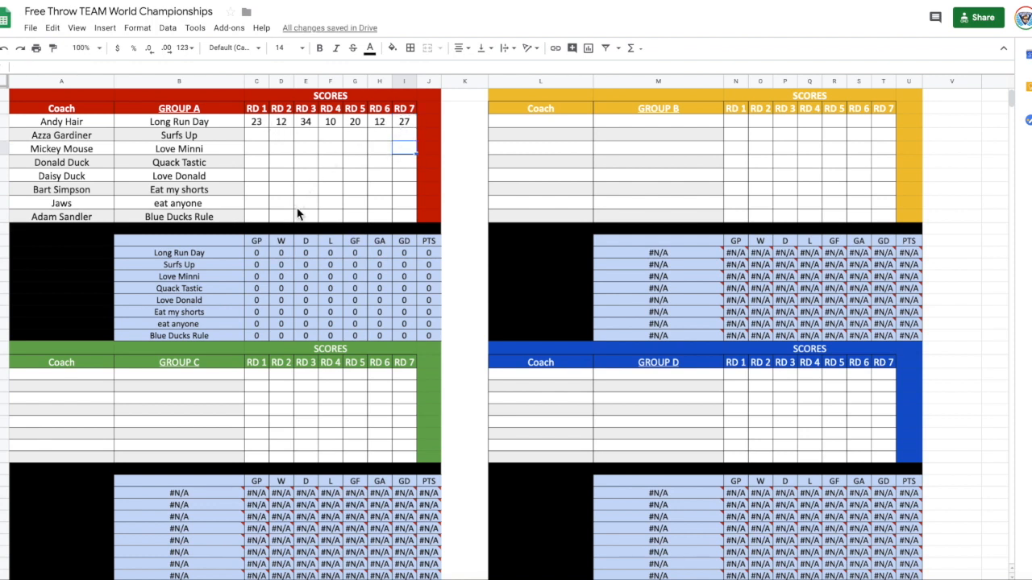
pyautogui.moveTo(255, 264)
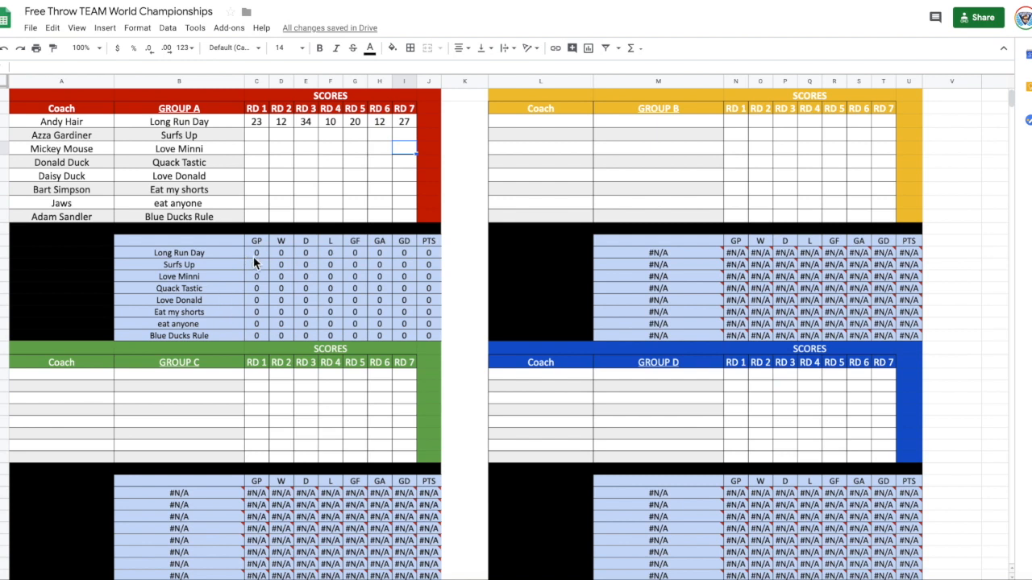
pyautogui.moveTo(259, 277)
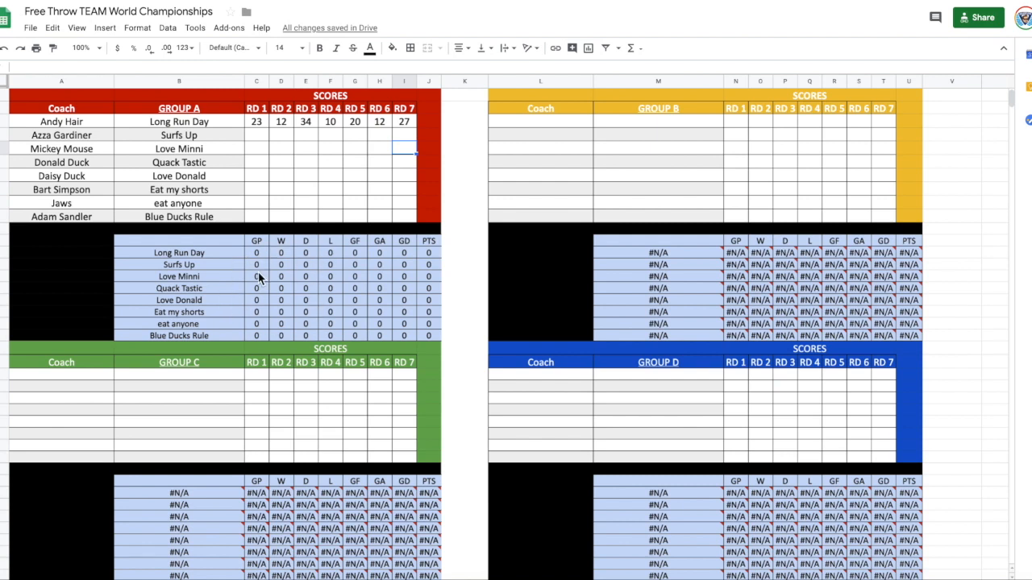
pyautogui.moveTo(285, 271)
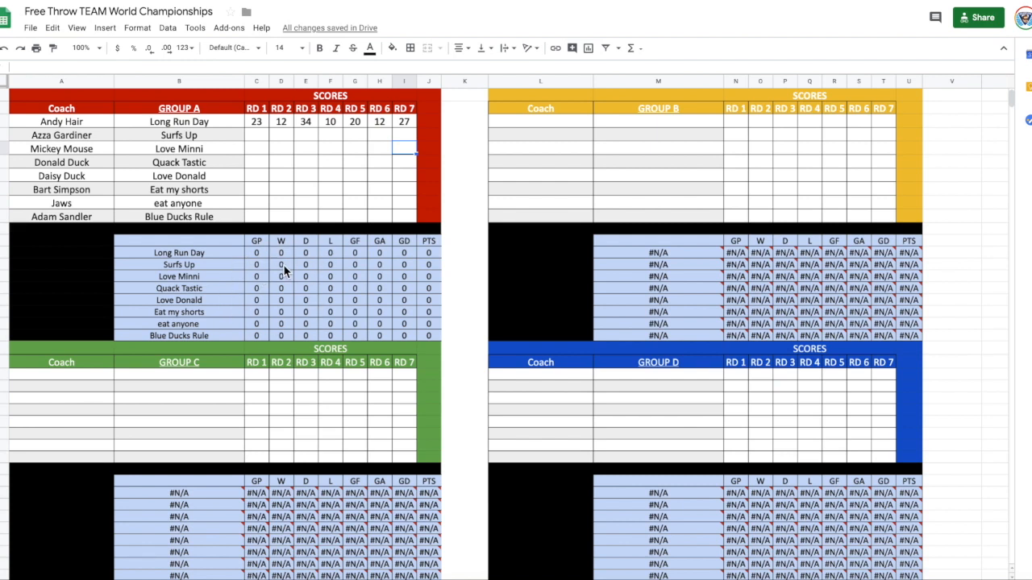
pyautogui.moveTo(204, 322)
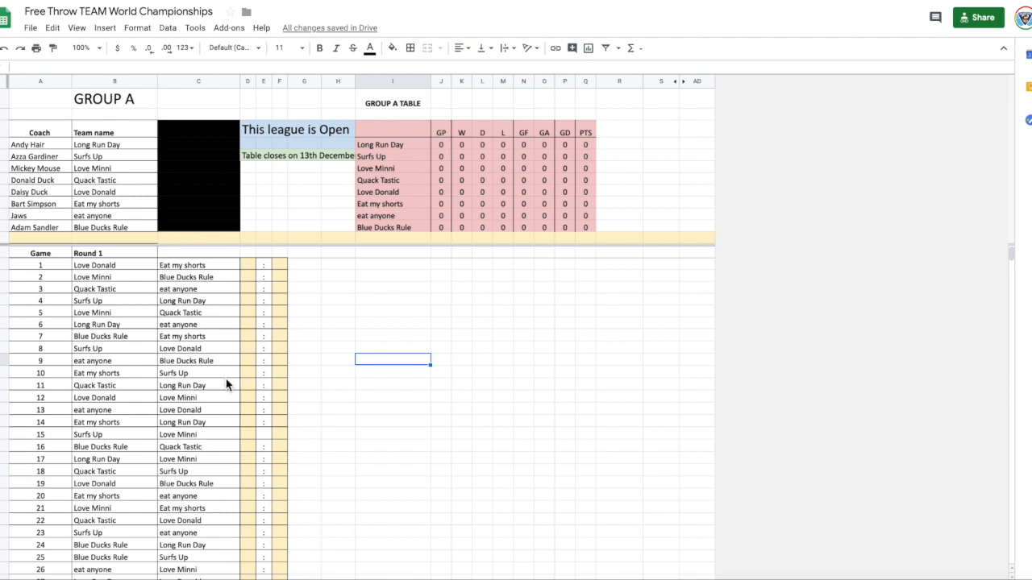
pyautogui.moveTo(200, 294)
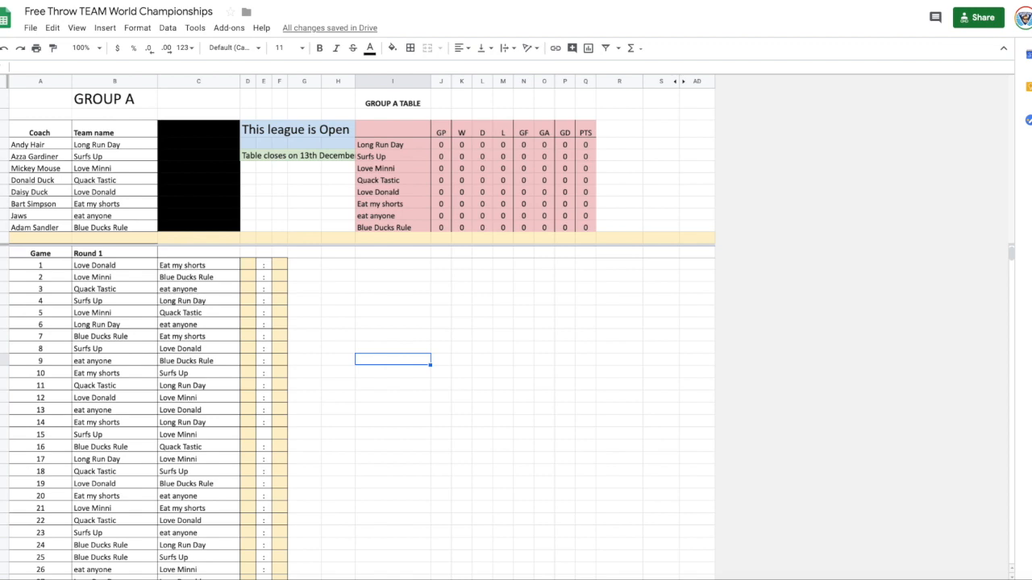
pyautogui.moveTo(95, 155)
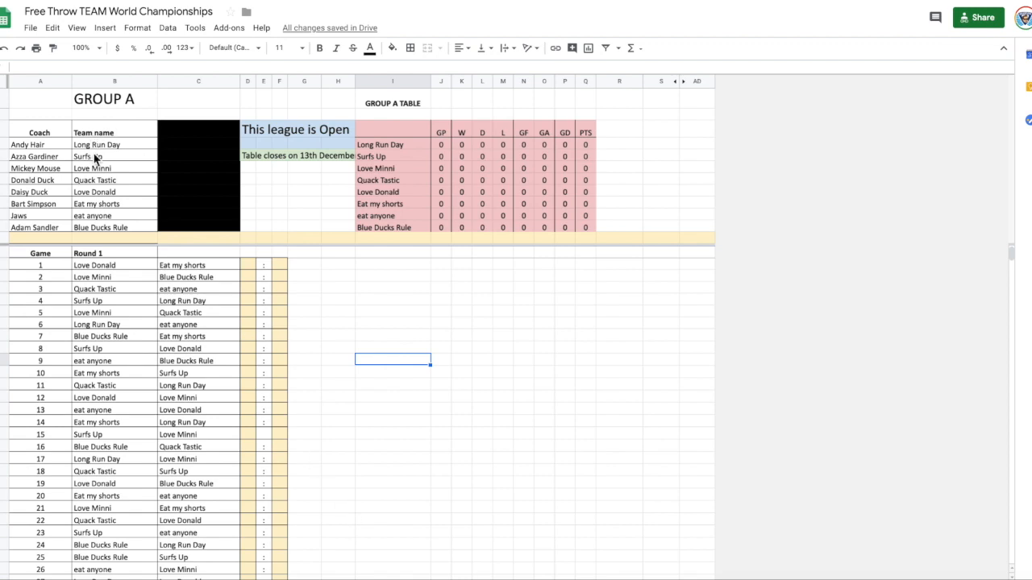
pyautogui.moveTo(451, 444)
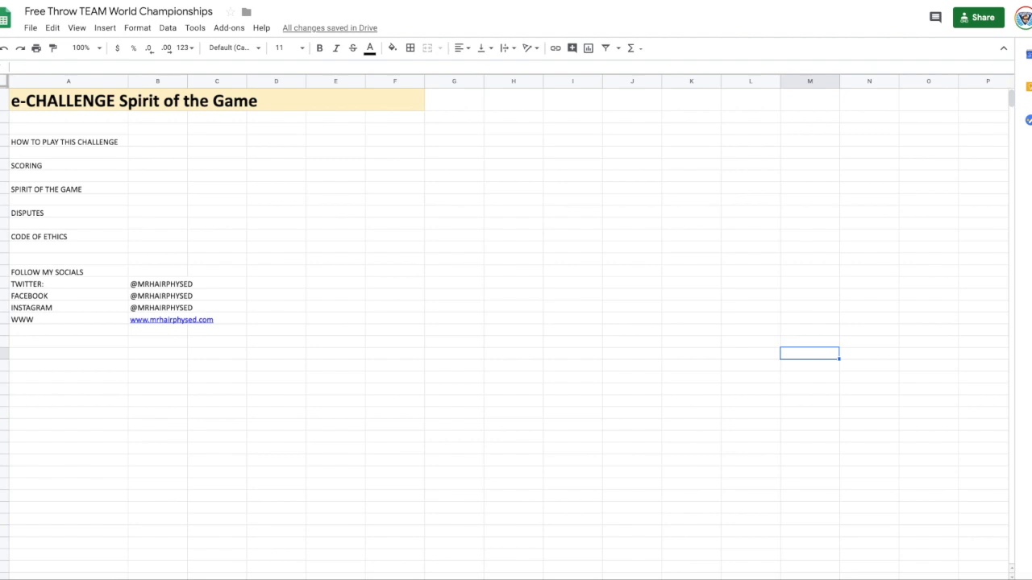
pyautogui.moveTo(91, 161)
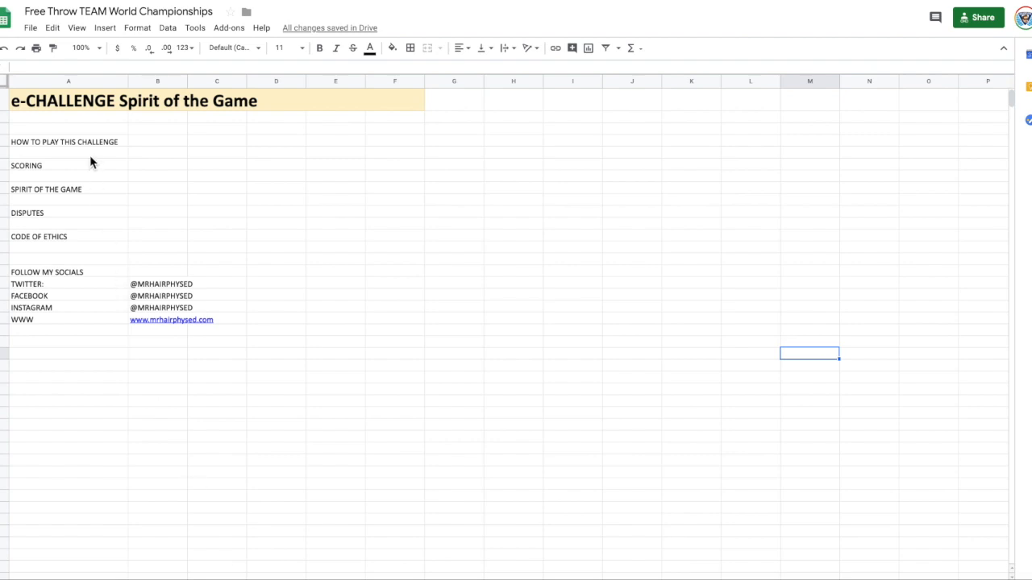
pyautogui.moveTo(105, 192)
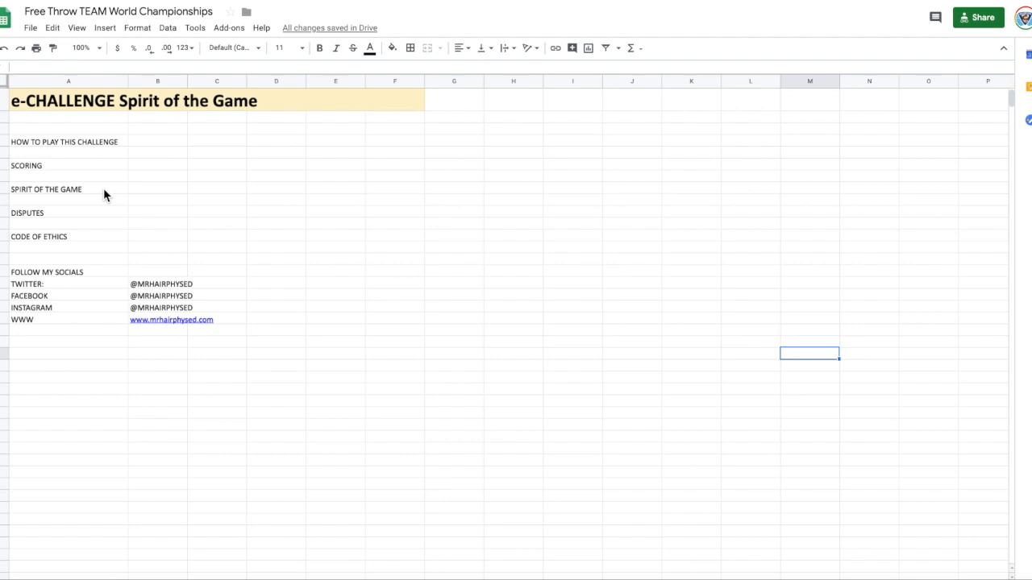
pyautogui.moveTo(145, 193)
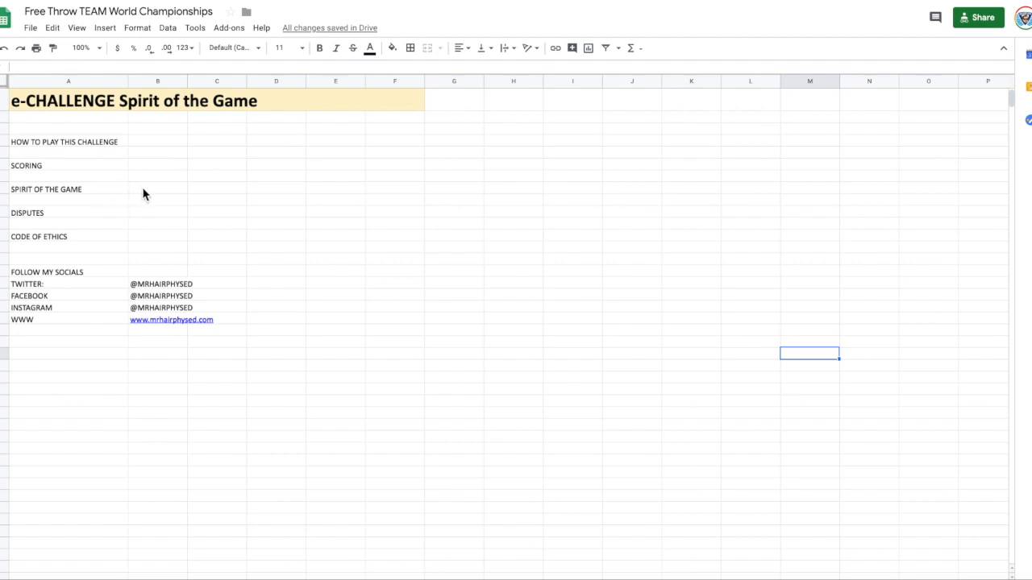
pyautogui.moveTo(152, 220)
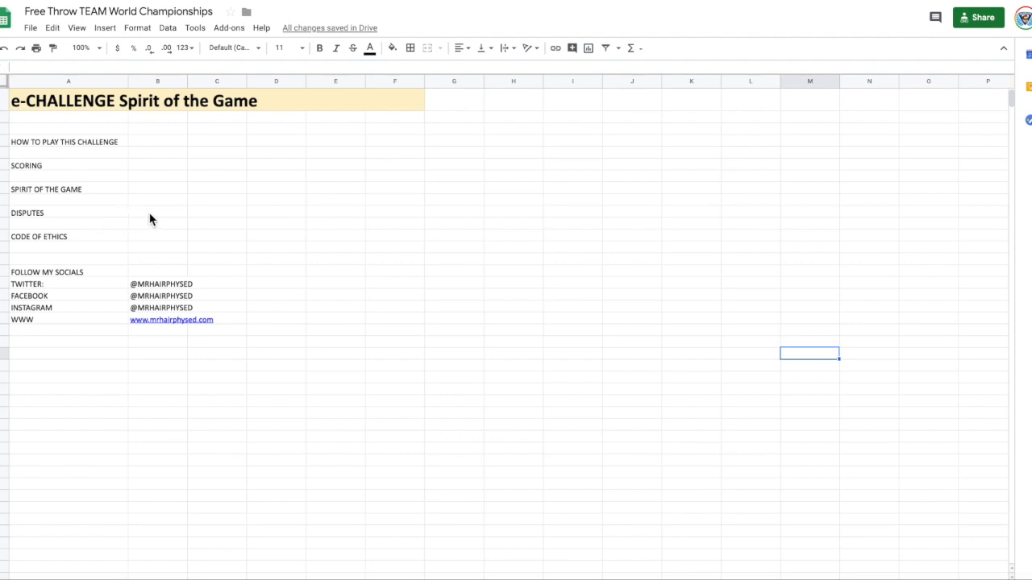
pyautogui.moveTo(125, 241)
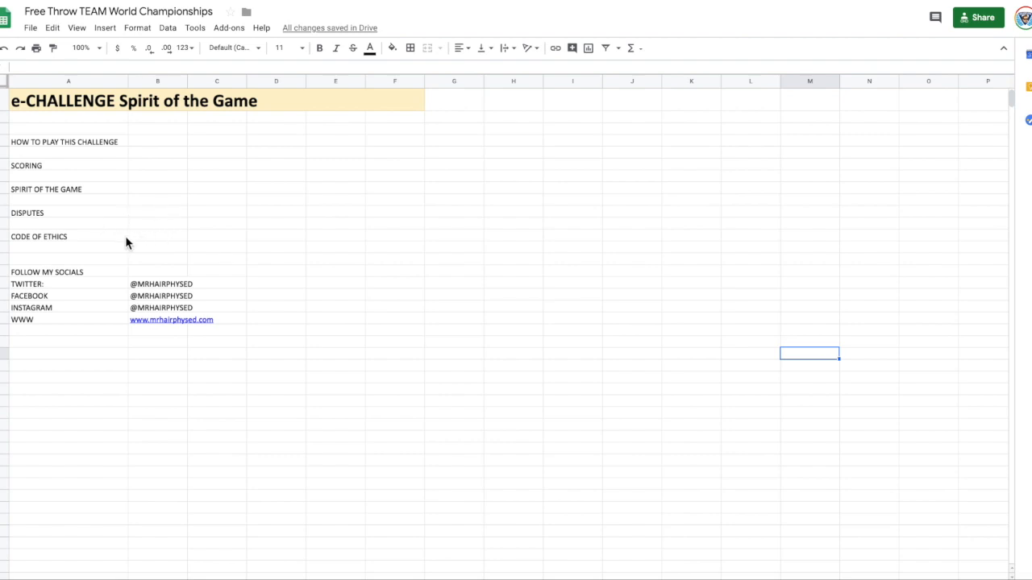
pyautogui.moveTo(175, 235)
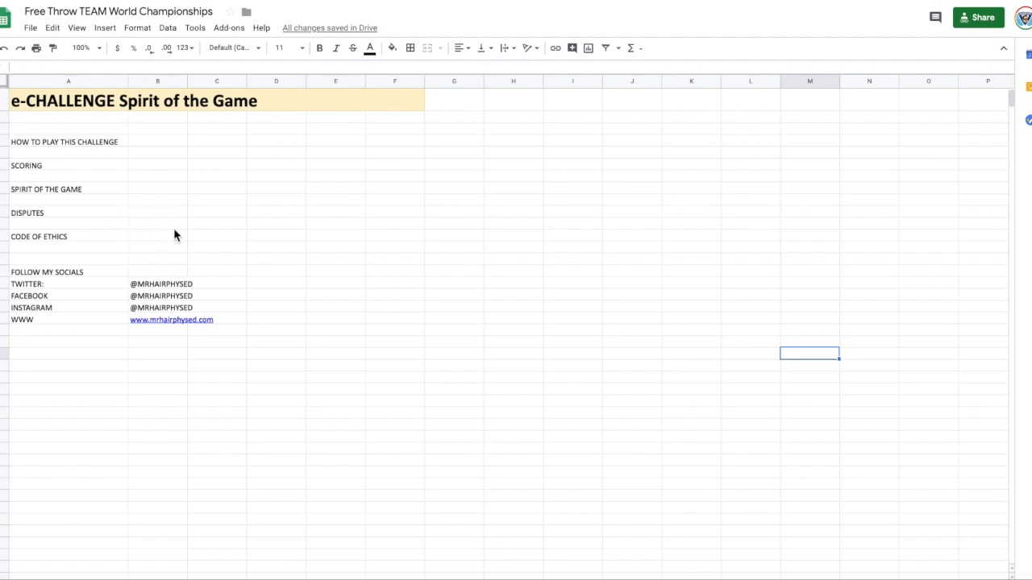
pyautogui.moveTo(158, 245)
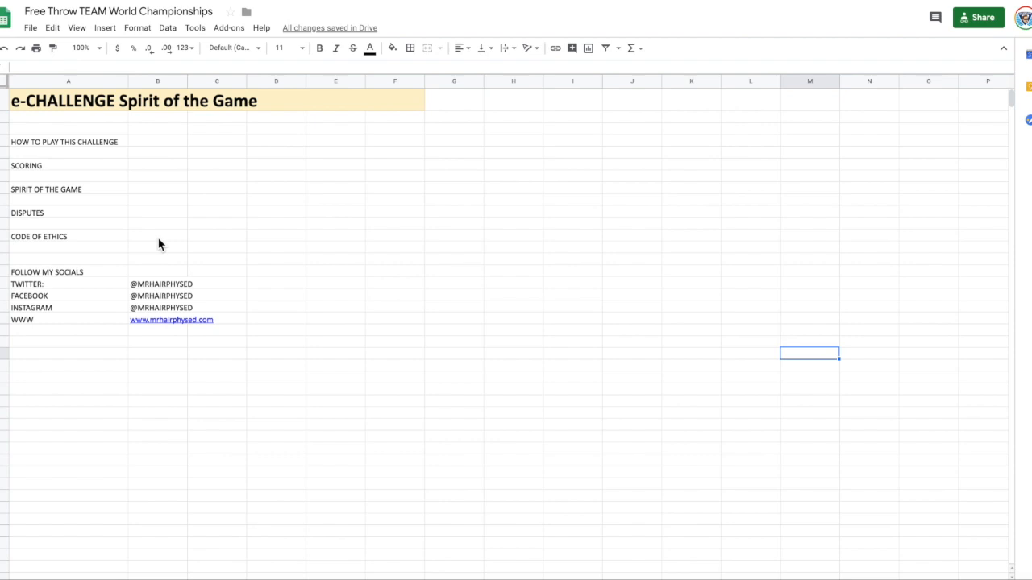
pyautogui.moveTo(147, 380)
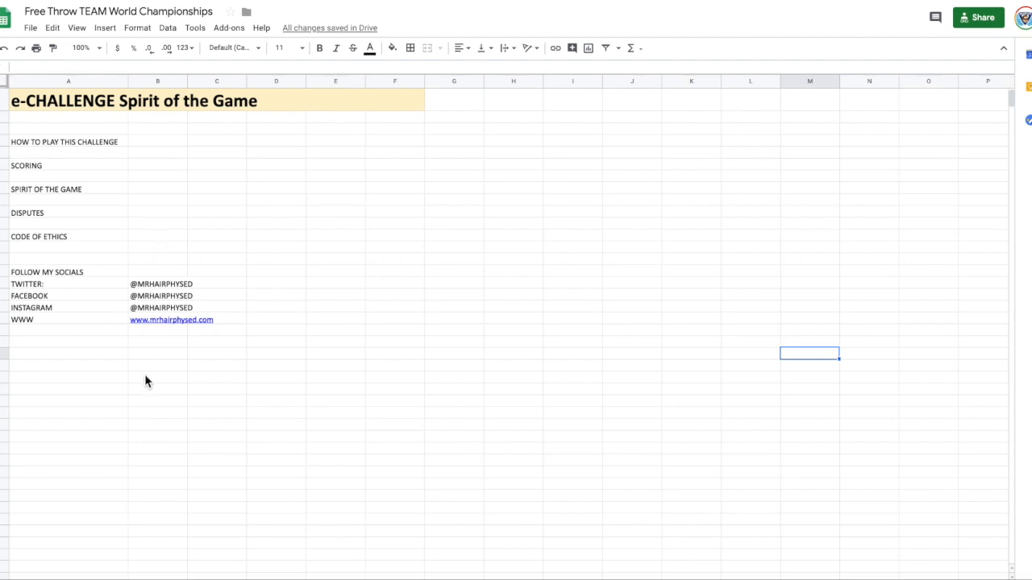
pyautogui.moveTo(148, 385)
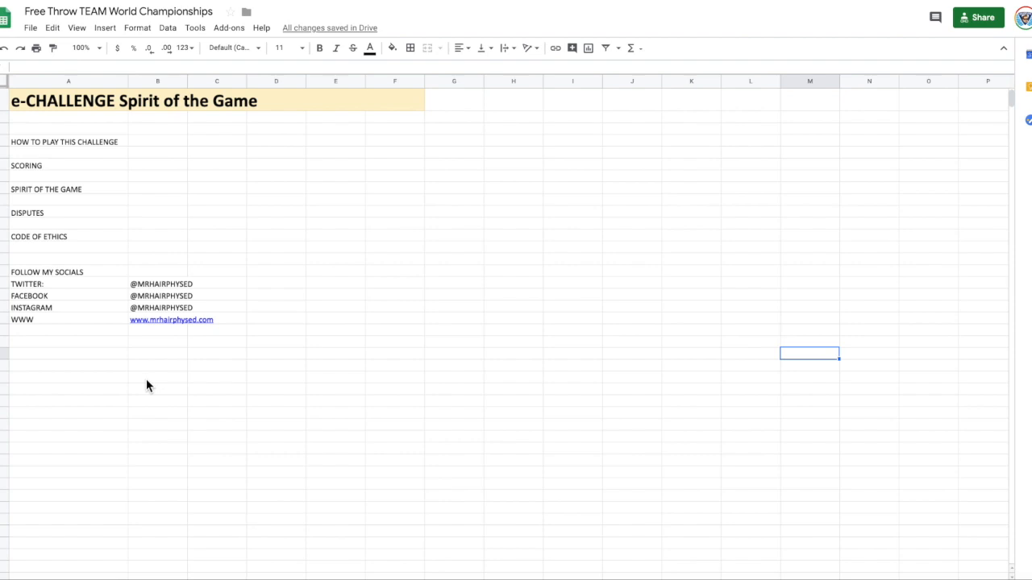
pyautogui.moveTo(94, 341)
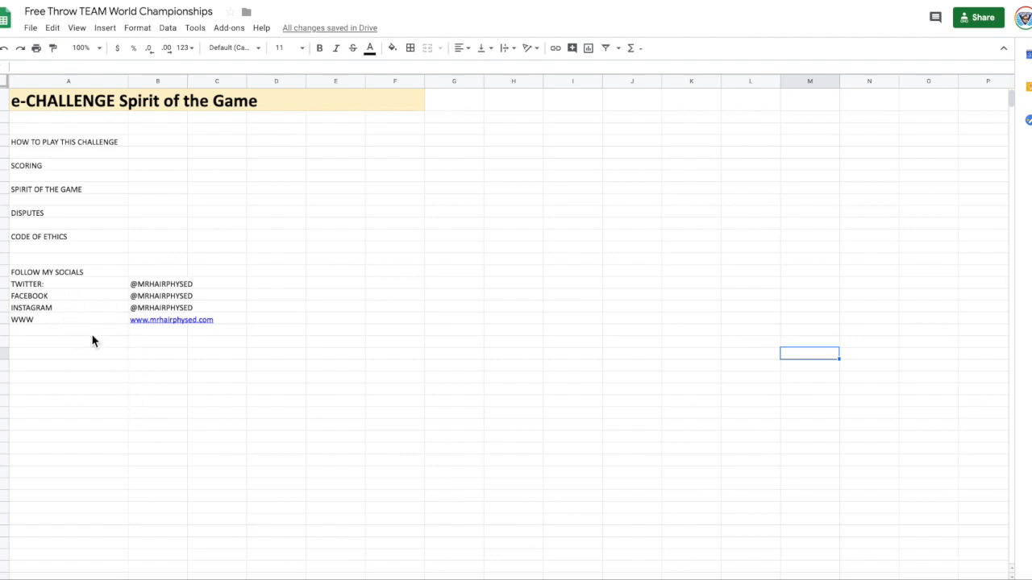
pyautogui.moveTo(75, 332)
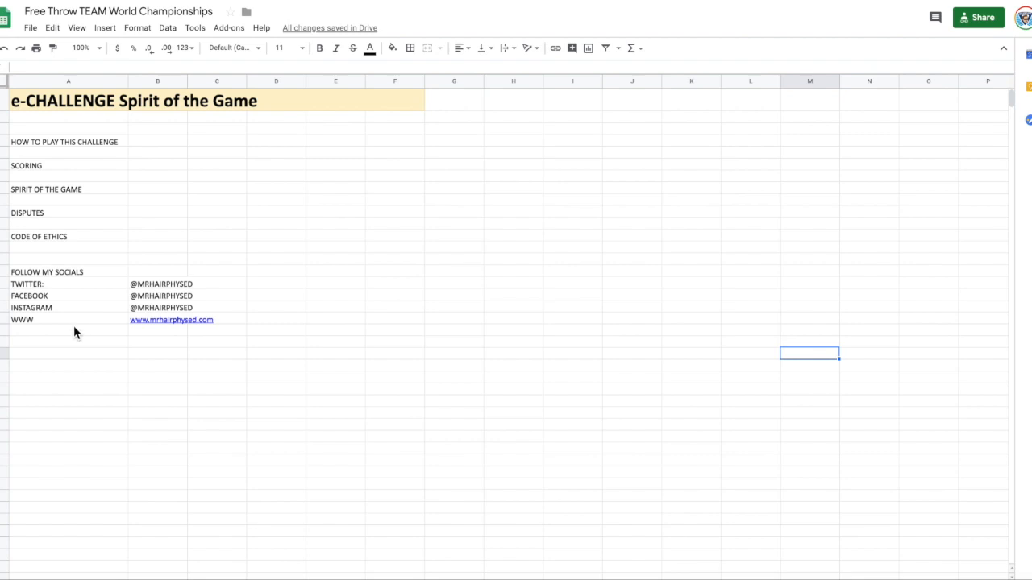
pyautogui.moveTo(105, 329)
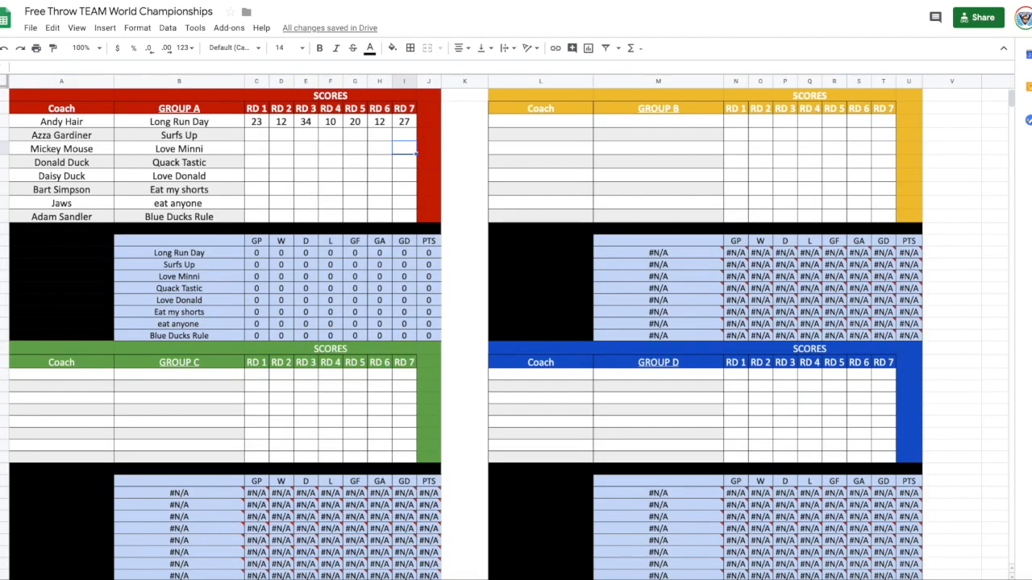
pyautogui.moveTo(181, 123)
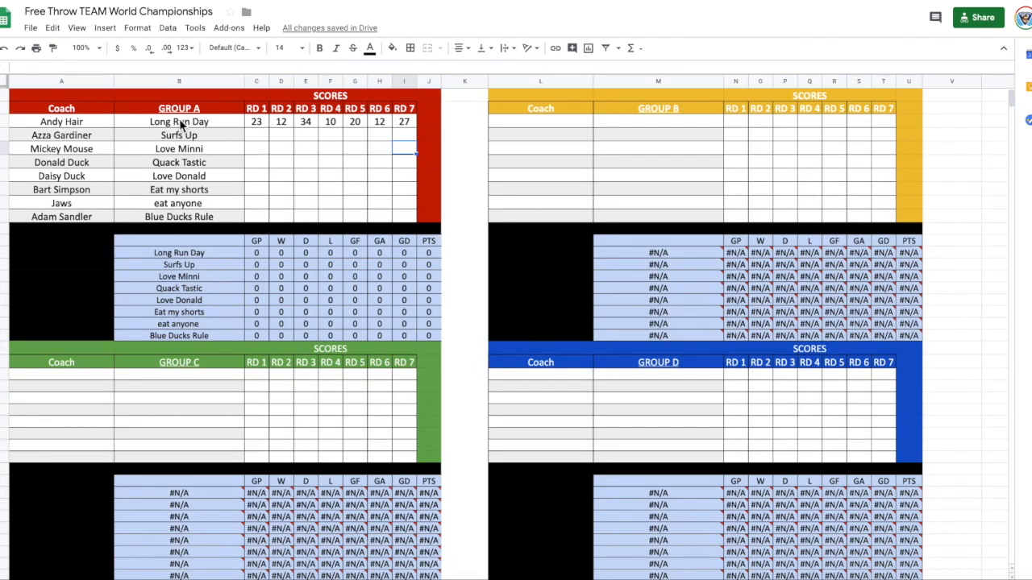
pyautogui.moveTo(258, 137)
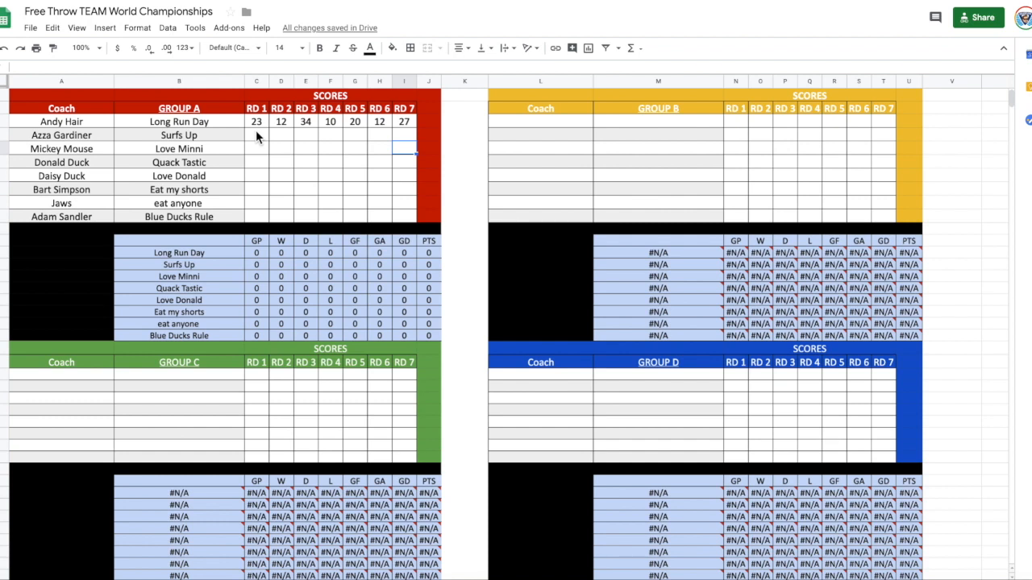
pyautogui.moveTo(395, 191)
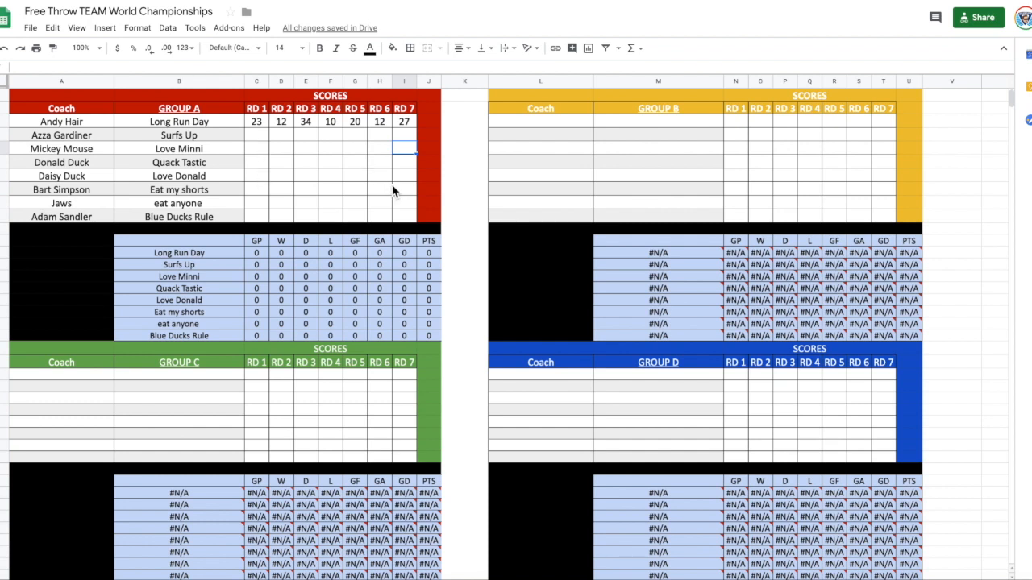
pyautogui.moveTo(317, 177)
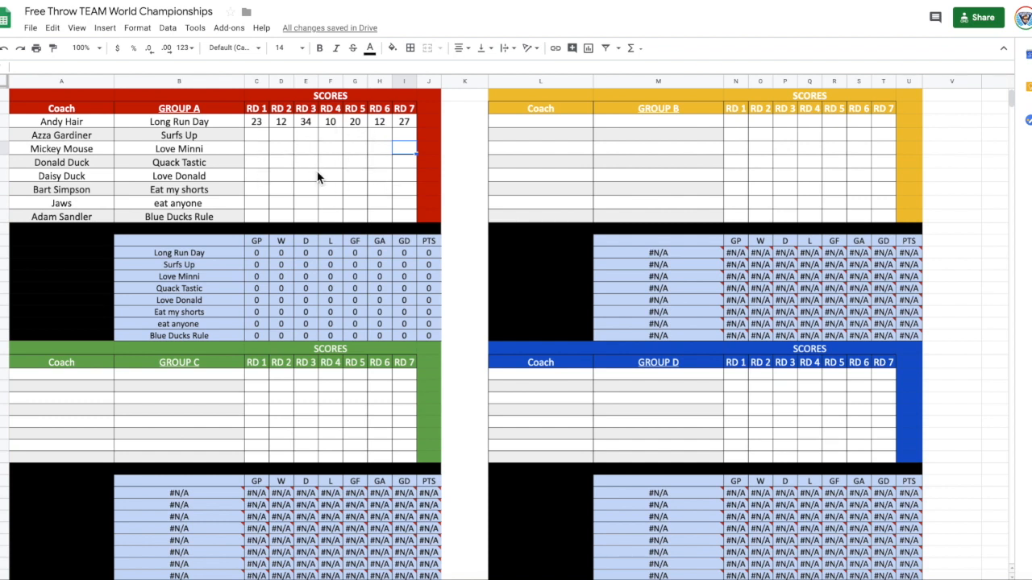